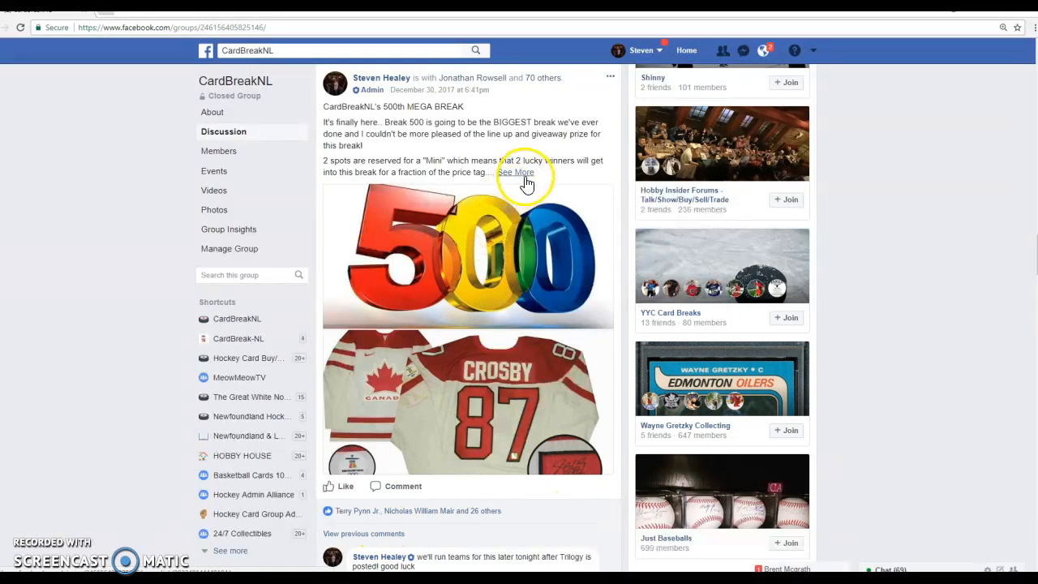
# Expand the 500th MEGA BREAK post, read its details, and start a 'GL' comment beneath it.
pyautogui.click(516, 172)
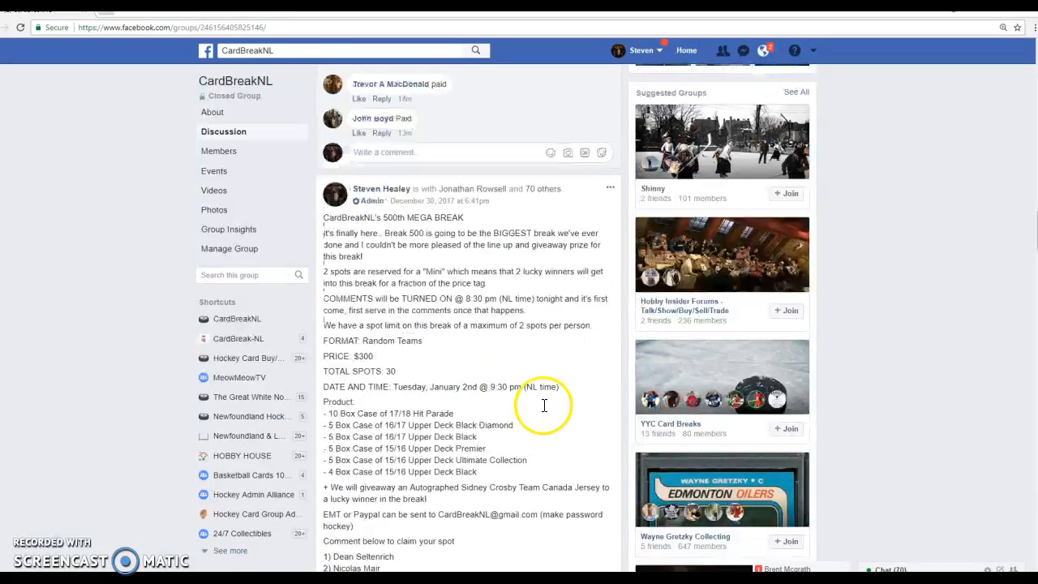
pyautogui.scroll(-3)
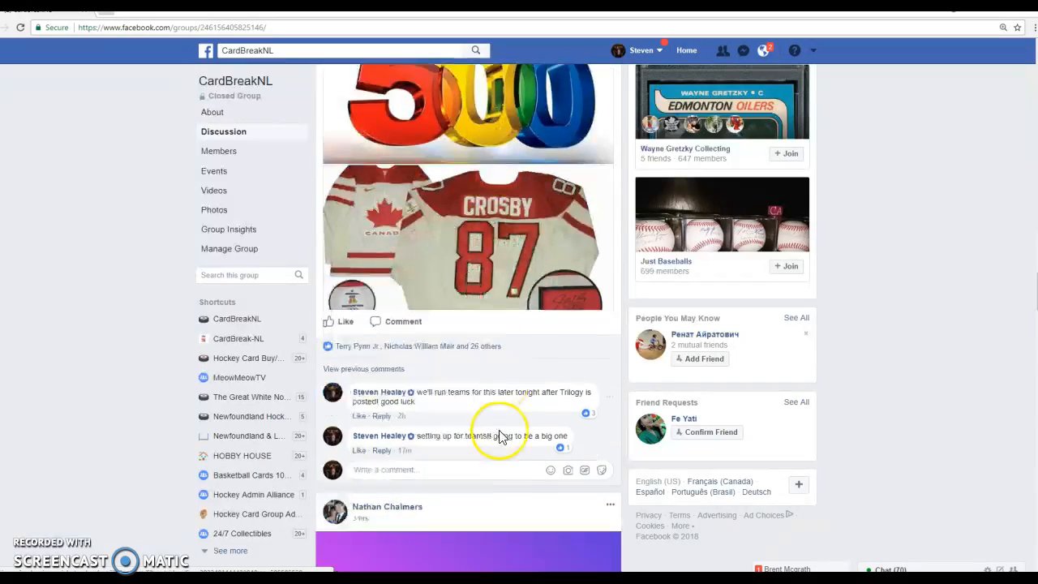
pyautogui.scroll(-3)
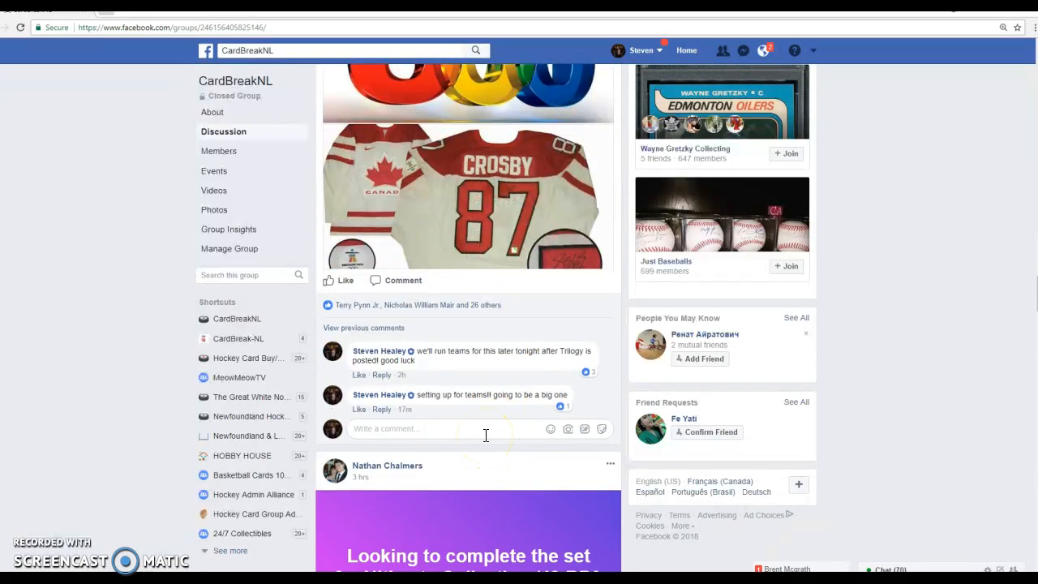
pyautogui.write('GL')
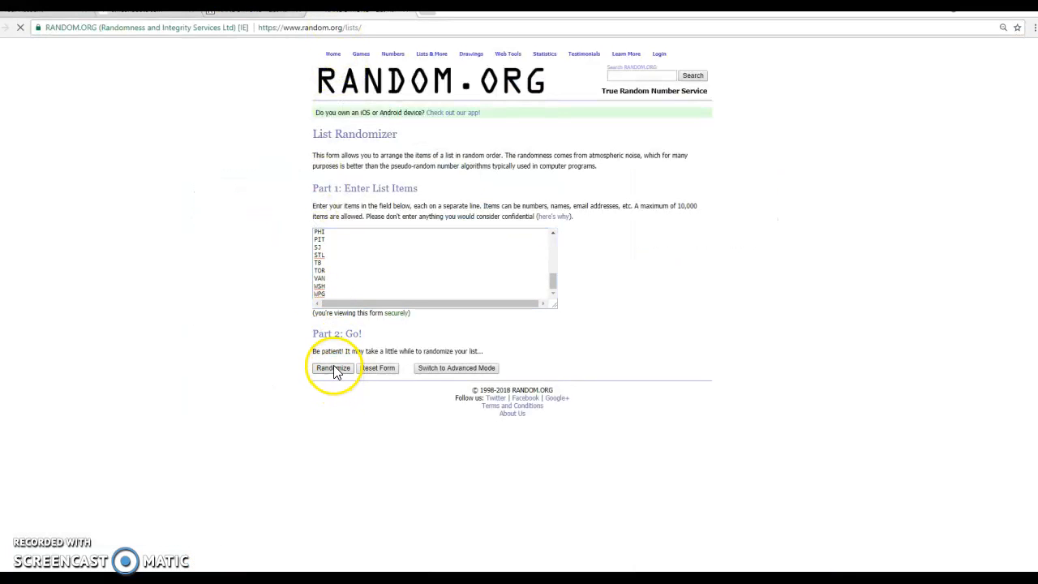
# Randomize the 30 team abbreviations three times and select the shuffled list.
pyautogui.click(333, 367)
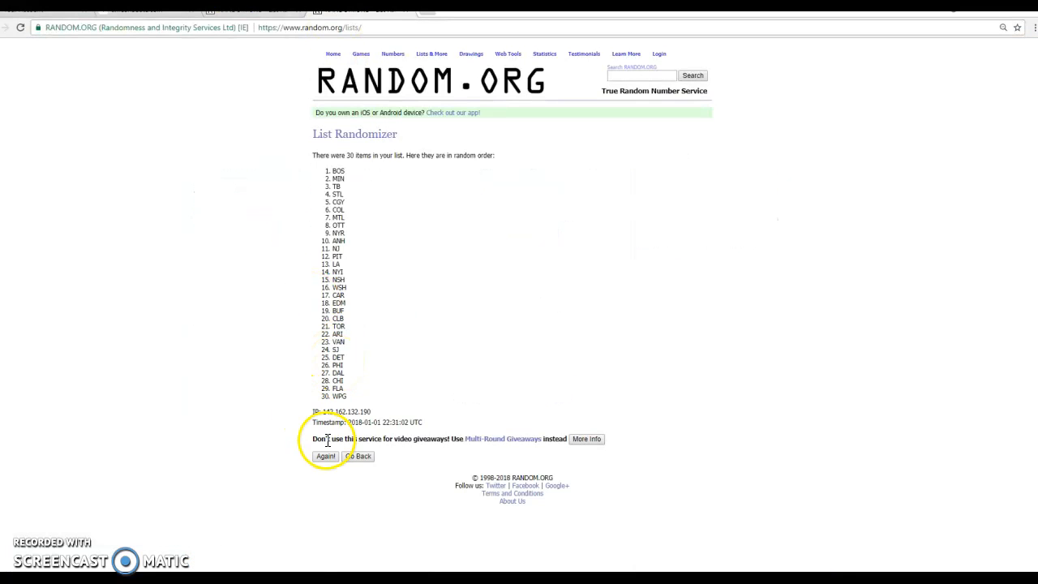
pyautogui.click(324, 456)
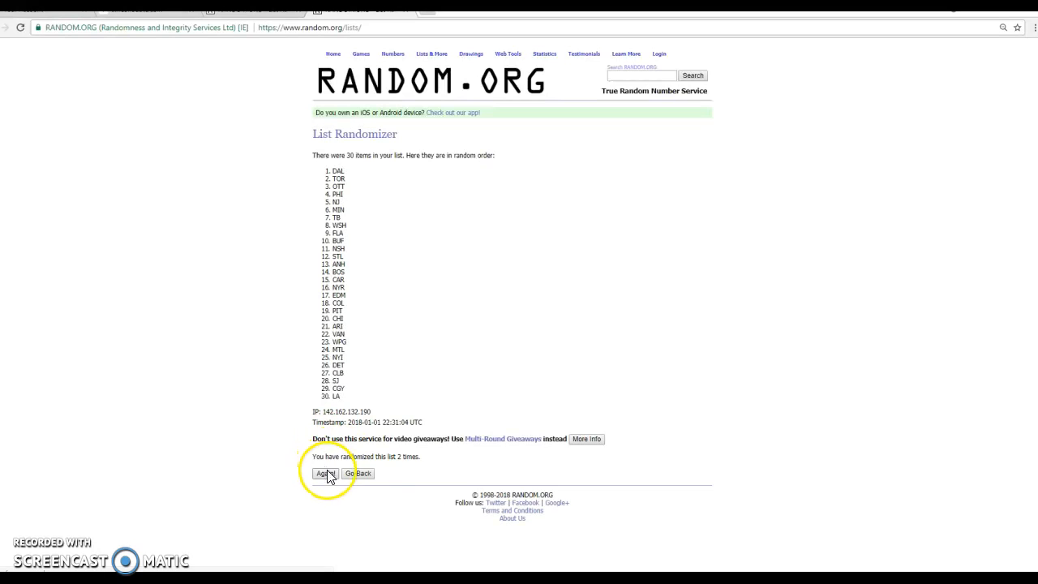
pyautogui.click(324, 473)
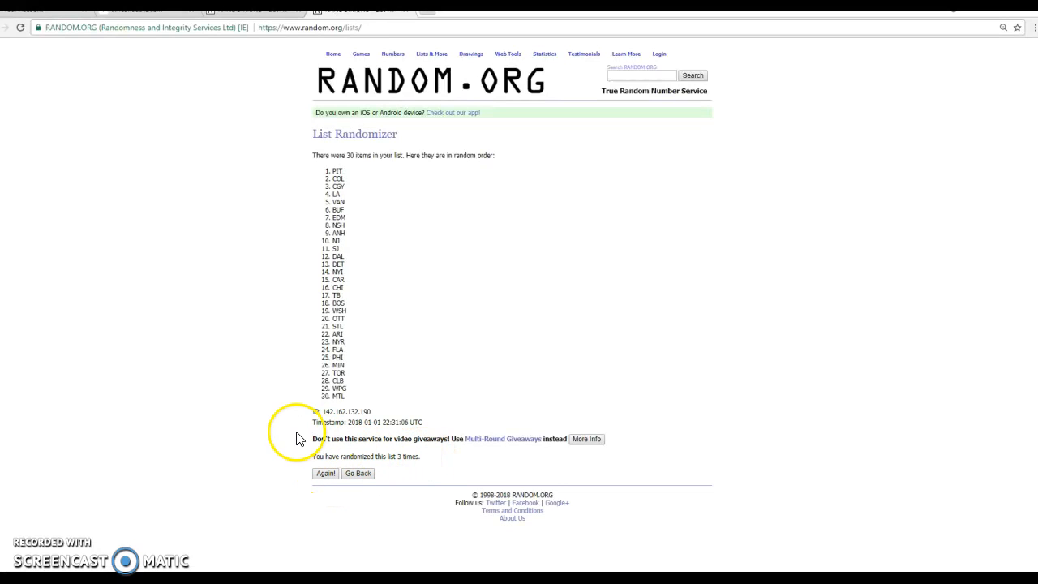
pyautogui.moveTo(317, 418); pyautogui.dragTo(438, 456)
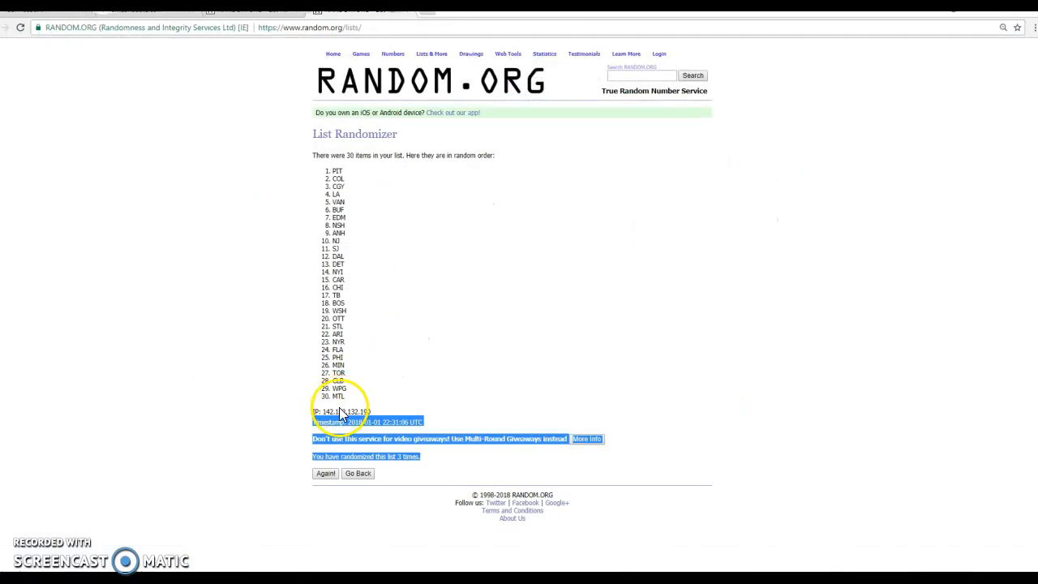
pyautogui.click(324, 474)
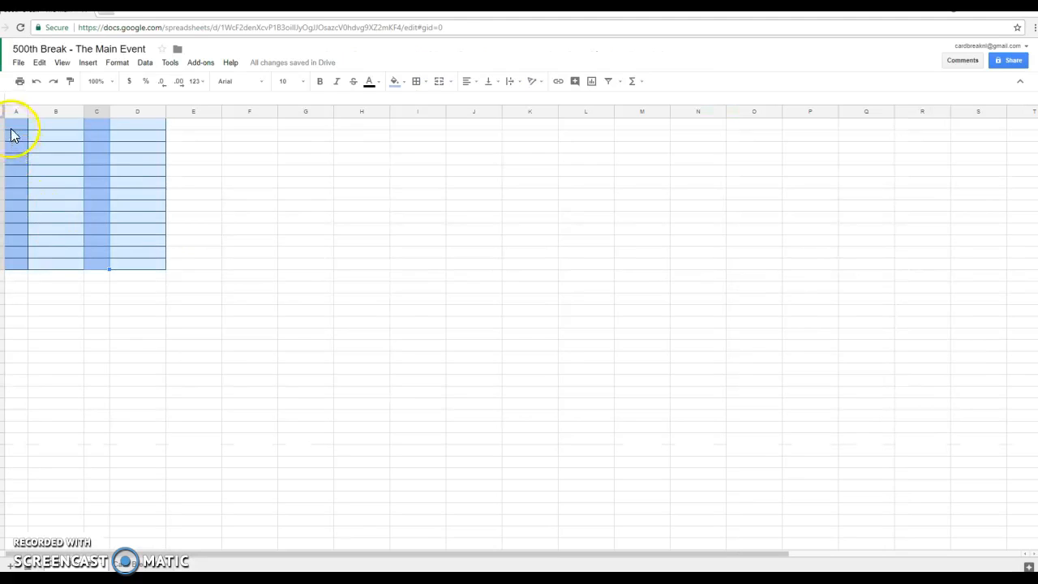
# Paste the shuffled team list into the bordered columns of the 500th Break sheet.
pyautogui.press('ctrl+v')
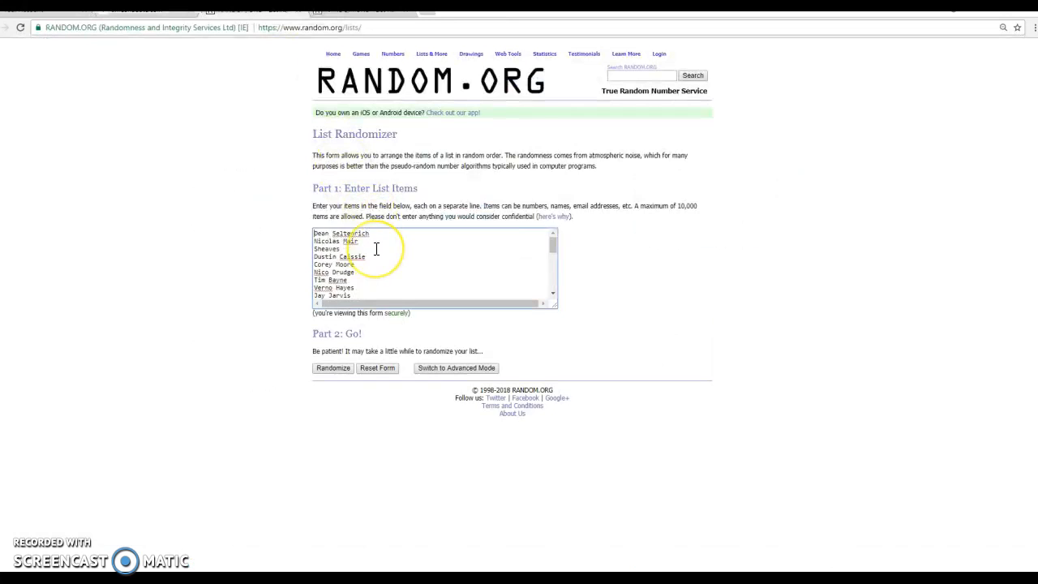
# Randomize the 30 participant names three times in the List Randomizer.
pyautogui.click(332, 367)
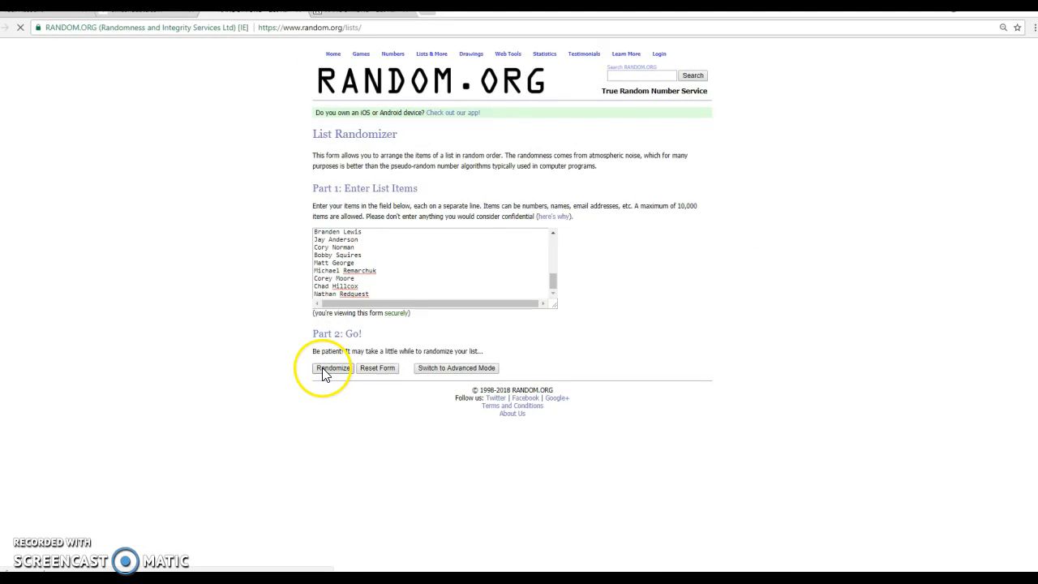
pyautogui.click(333, 367)
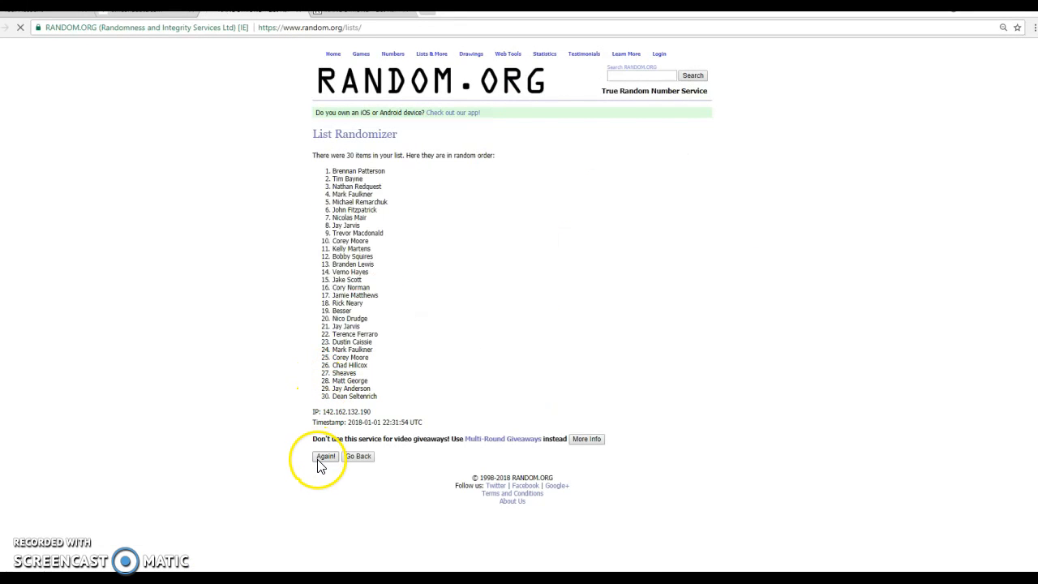
pyautogui.click(324, 456)
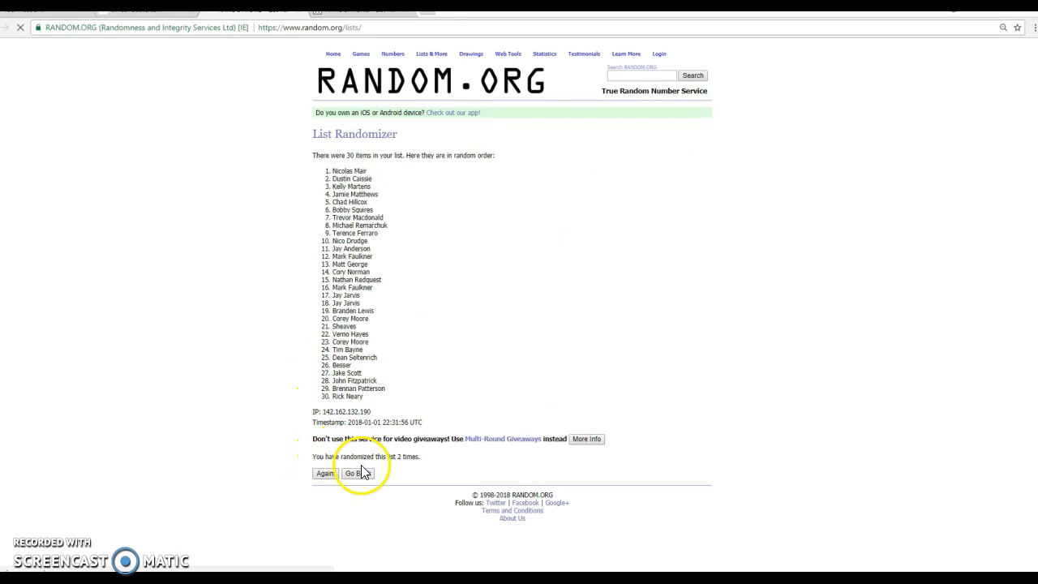
pyautogui.click(324, 473)
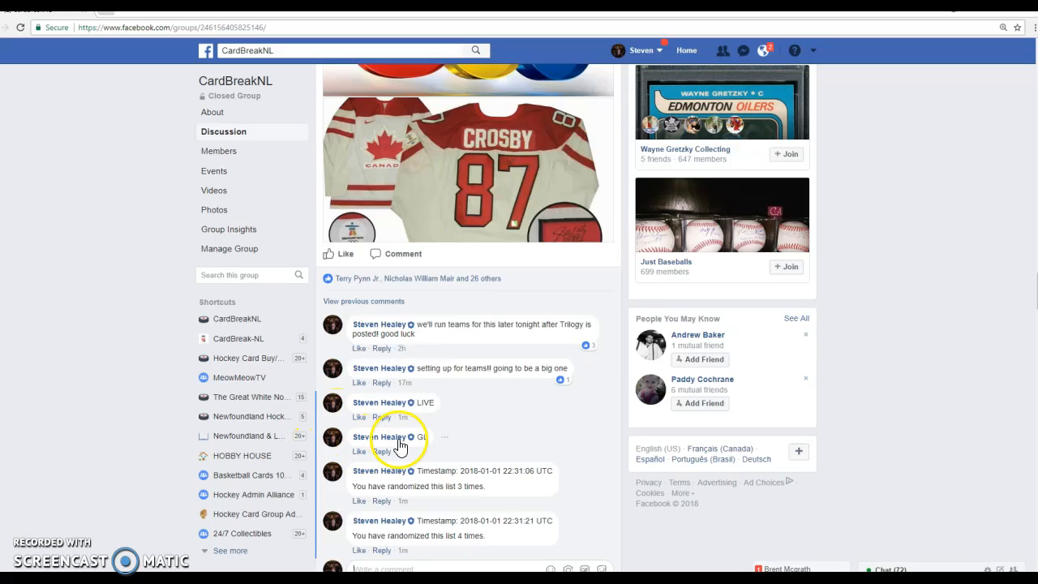
pyautogui.scroll(-3)
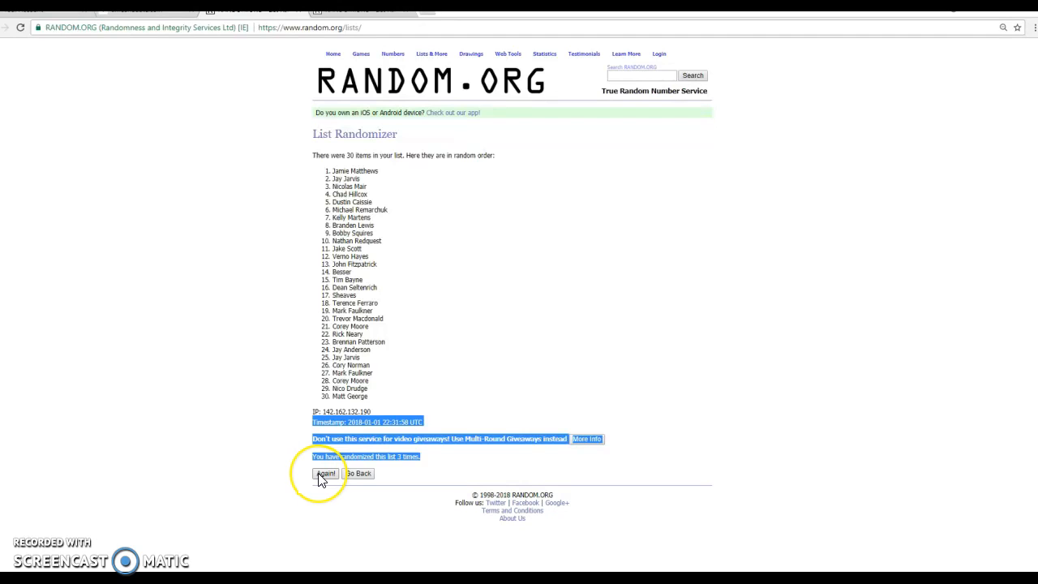
# Shuffle the names a fourth time and select the later block of shuffled names for copying.
pyautogui.click(325, 474)
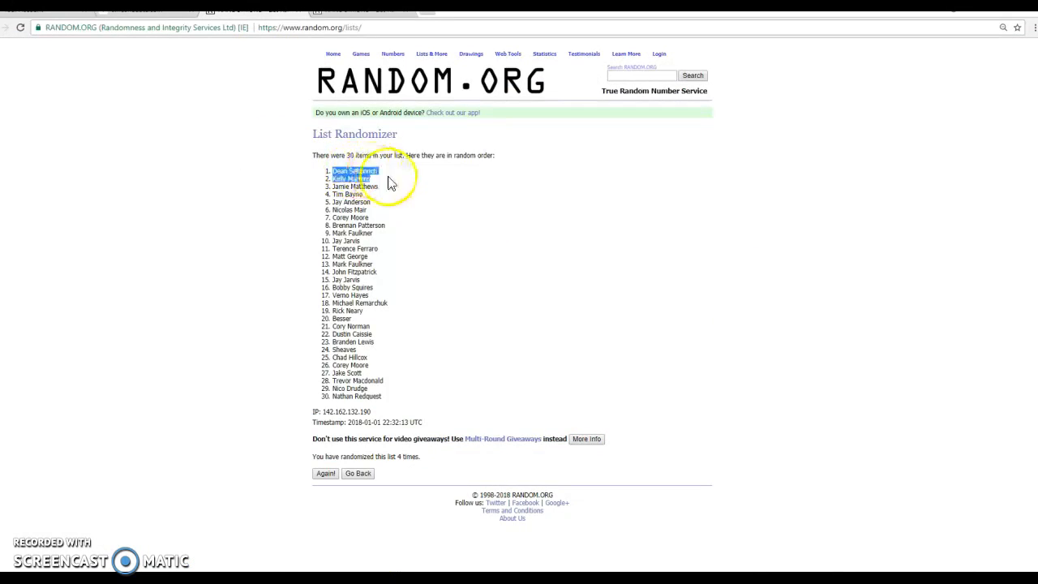
pyautogui.press('alt+tab')
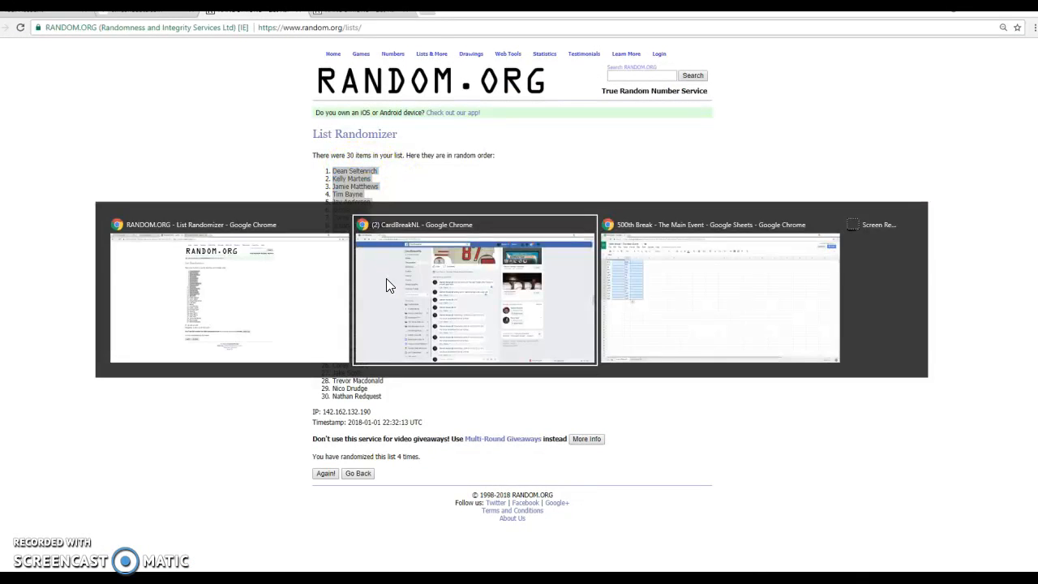
pyautogui.click(720, 292)
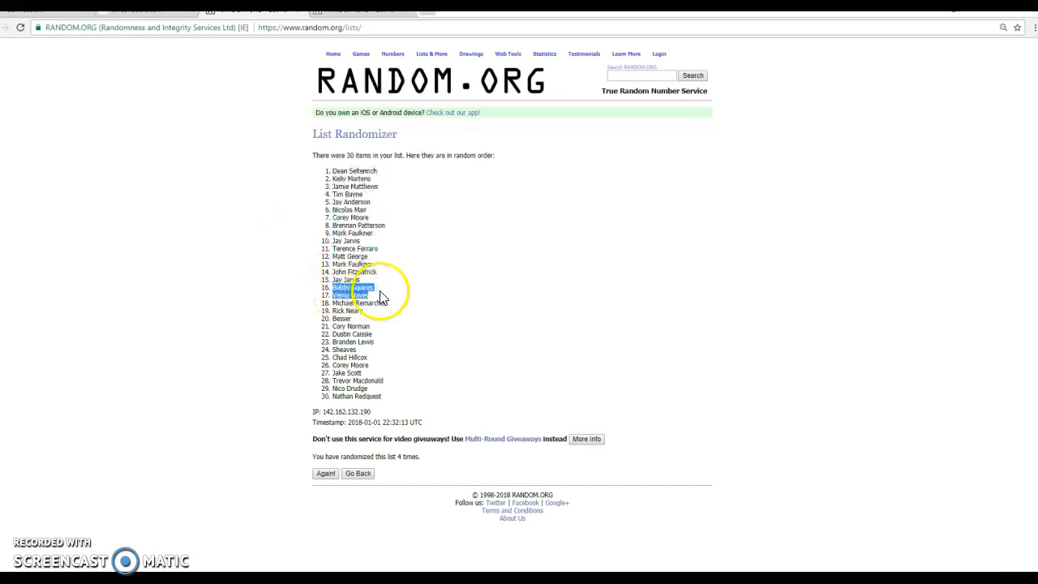
pyautogui.moveTo(348, 287); pyautogui.dragTo(365, 395)
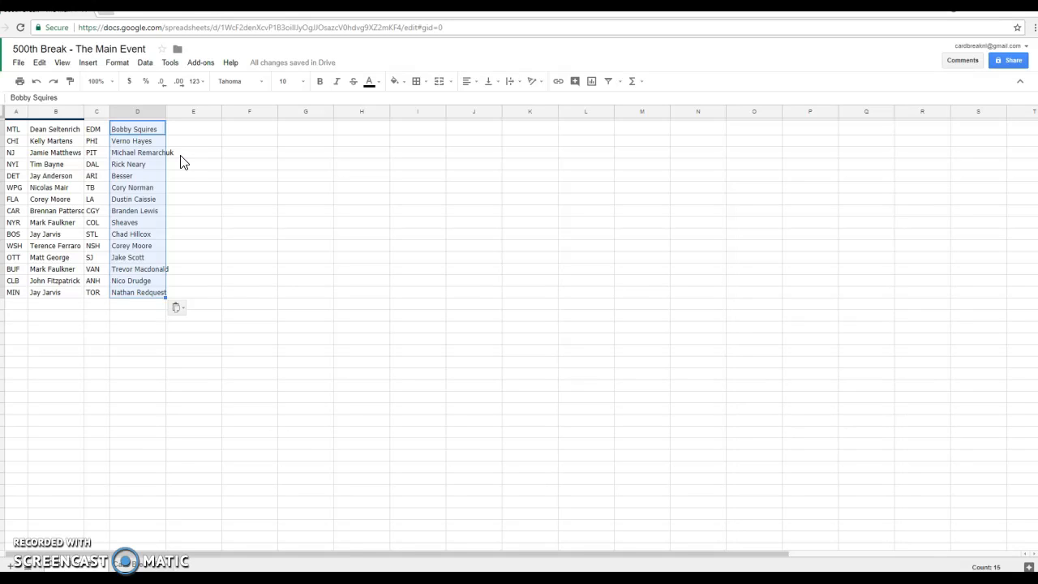
# Correct the misspelled participant name in column D and commit the edit.
pyautogui.click(136, 211)
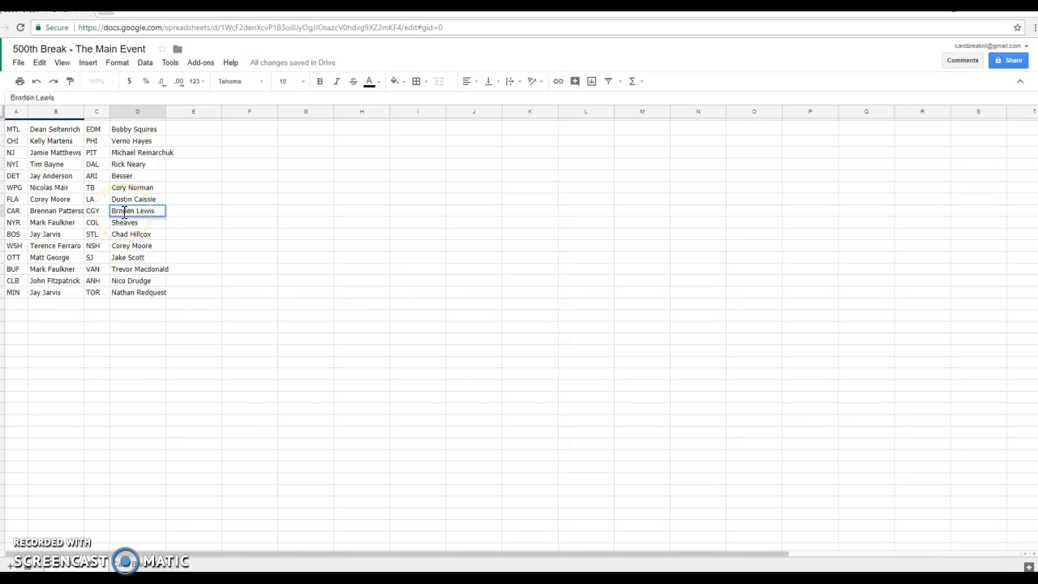
pyautogui.click(305, 270)
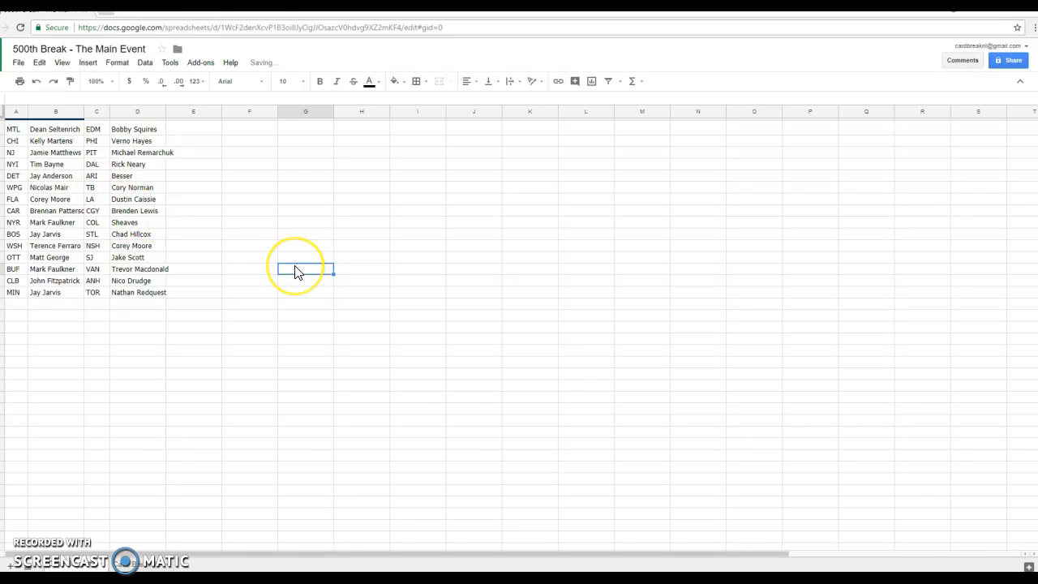